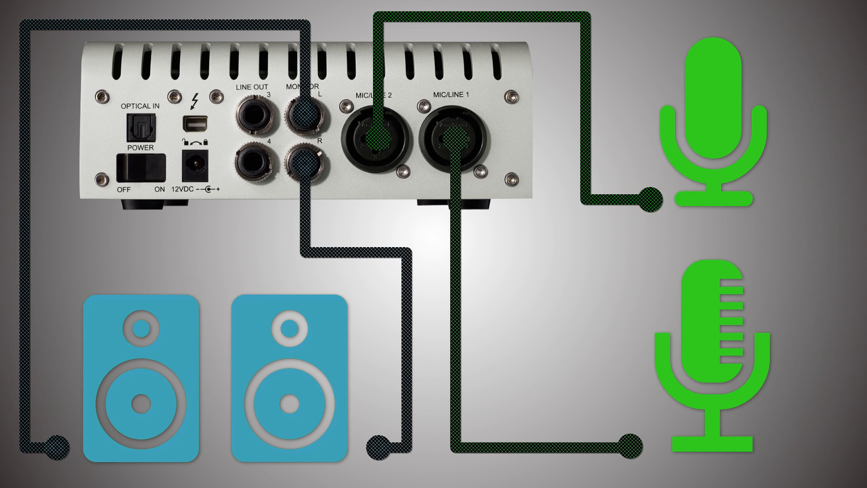
pyautogui.click(196, 124)
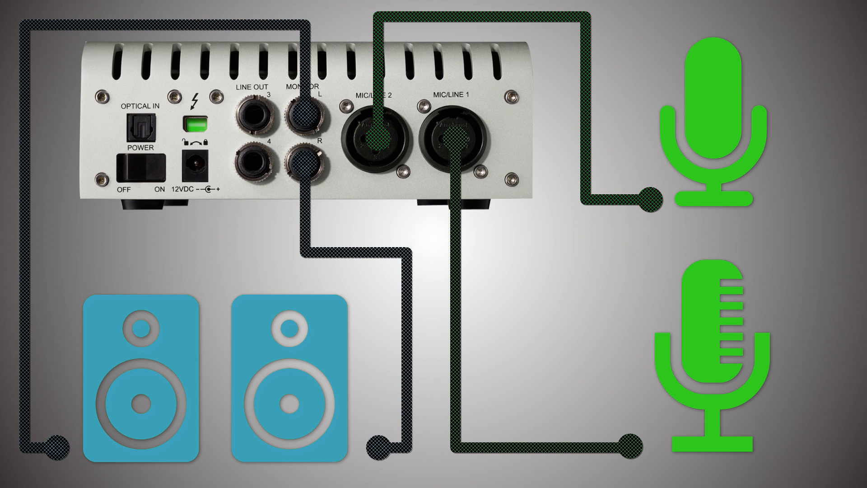
pyautogui.click(196, 124)
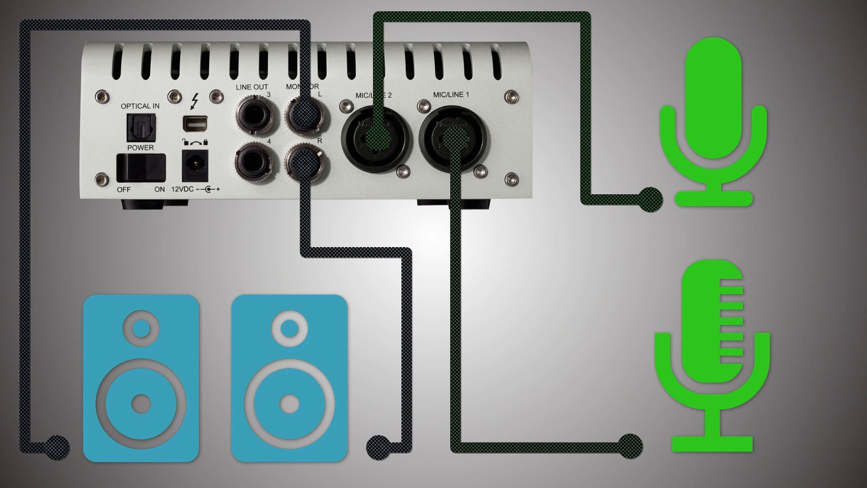
pyautogui.click(197, 125)
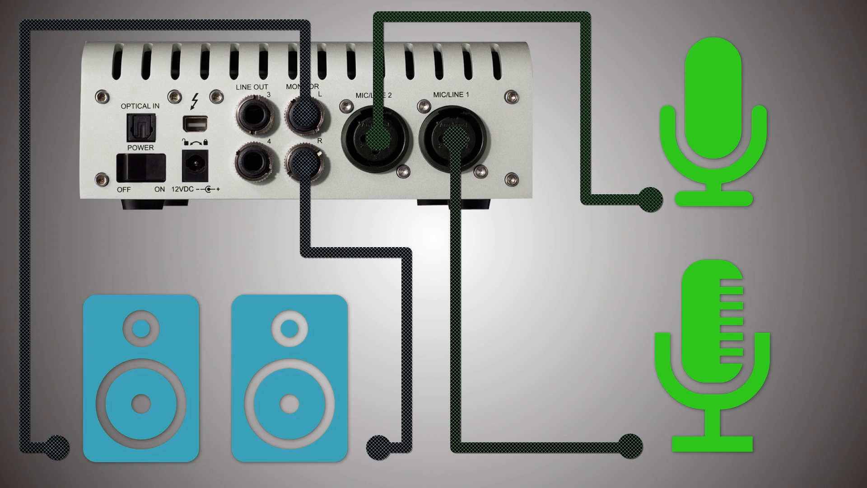
pyautogui.click(142, 118)
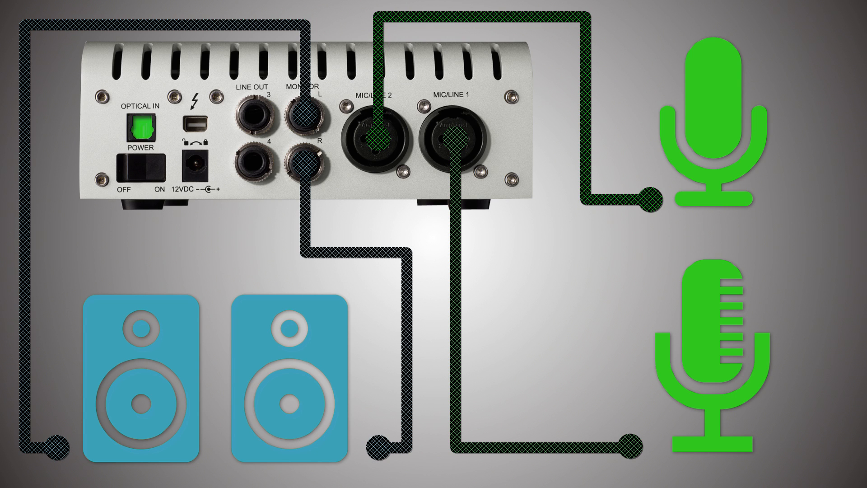
pyautogui.click(142, 126)
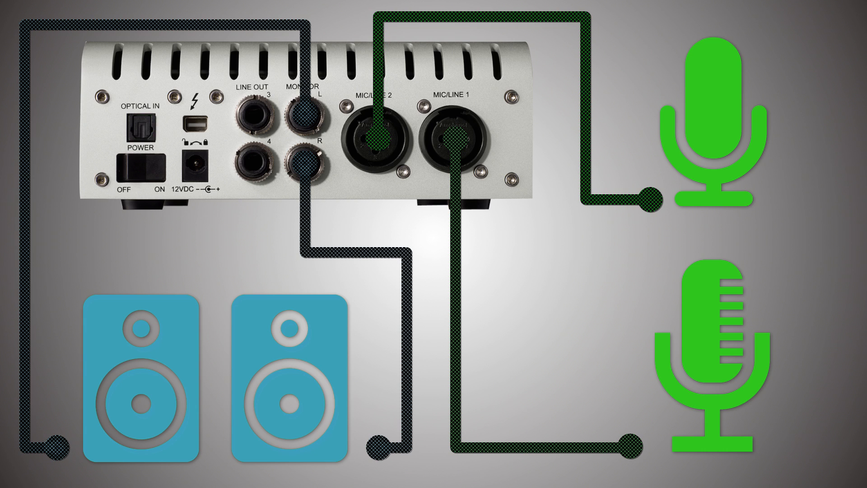